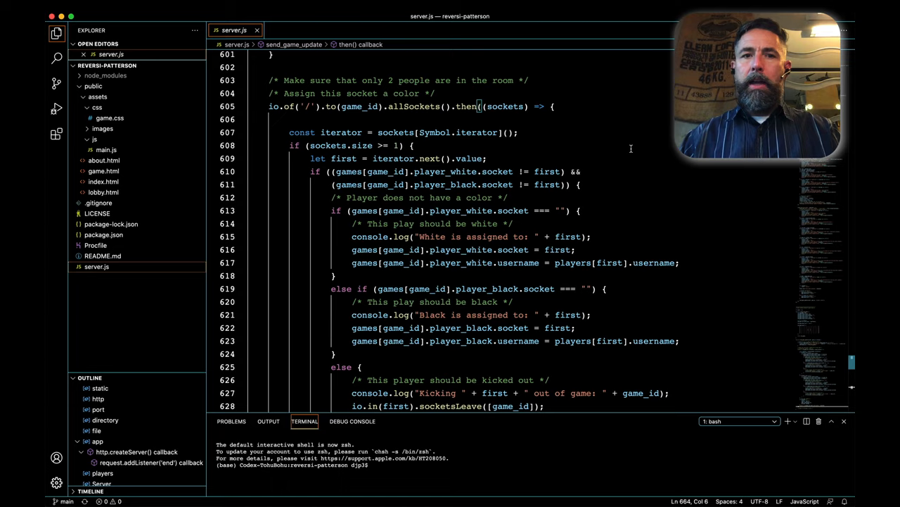
Step: Scroll to the 'Check if the game is over' comment after the send_game_update emit
scroll(down, 3)
text(/* Check if the game is over */)
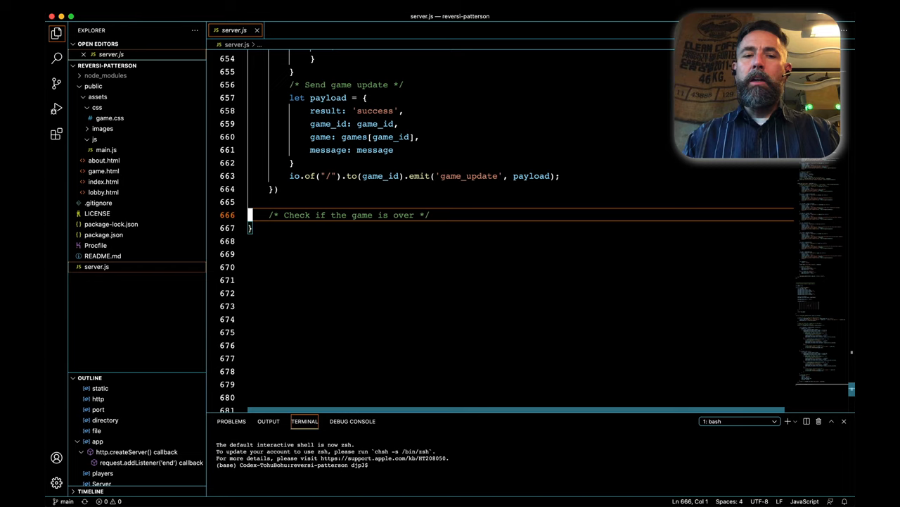
Step: Add let count = 0 with nested row/column loops counting non-blank cells, then start if (count === 64)
text(let count = 0;)
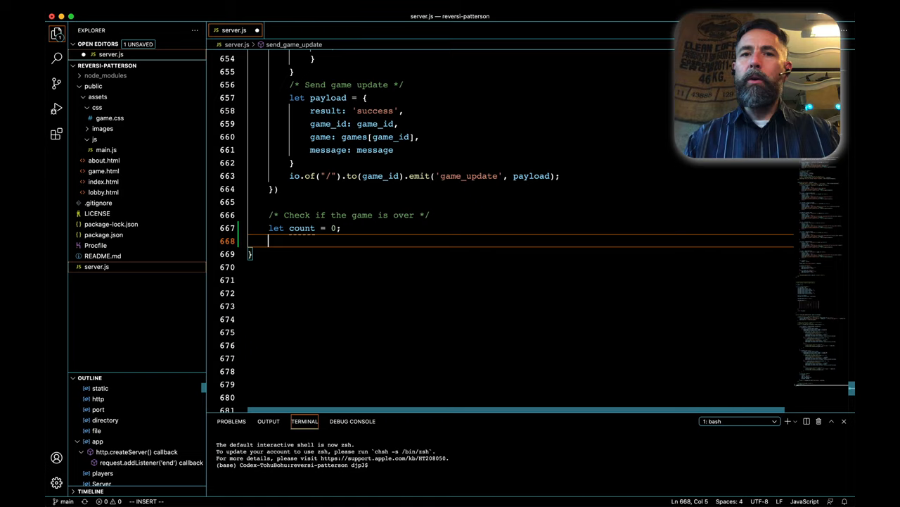
text(for)
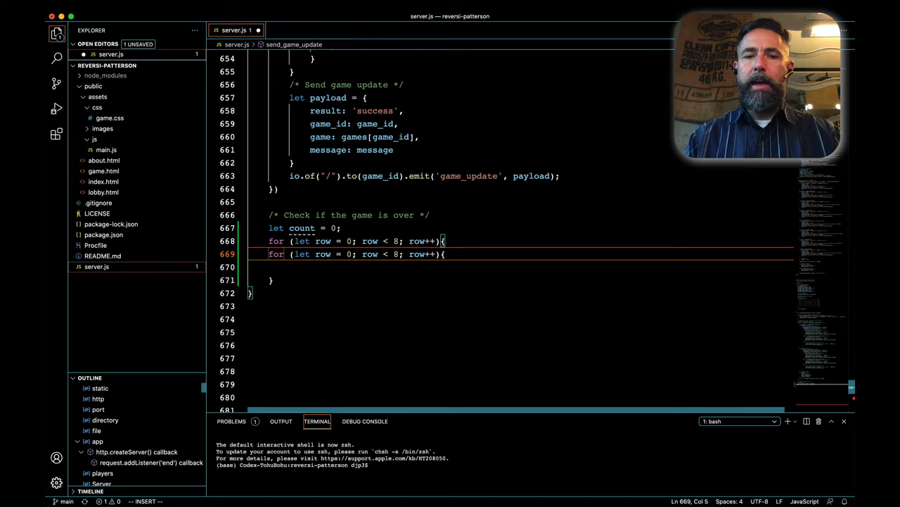
text(column)
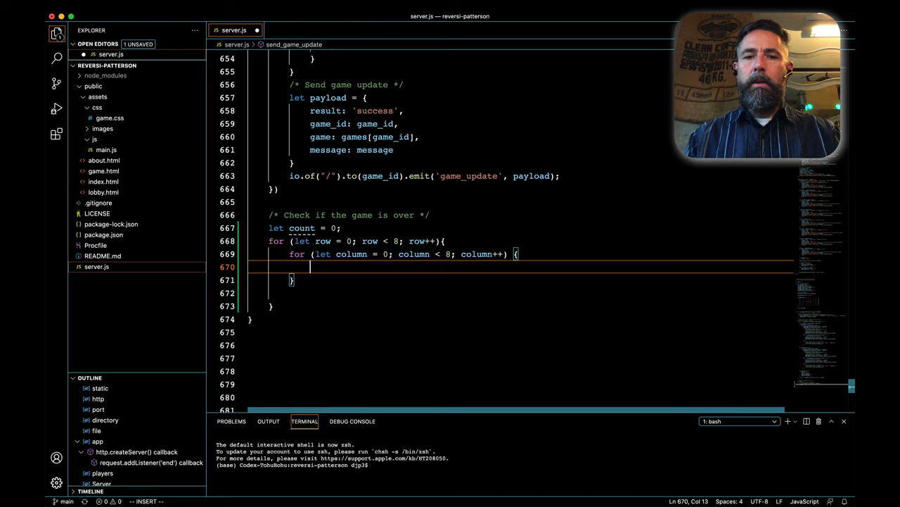
text(if(games[game_id].board[row][c)
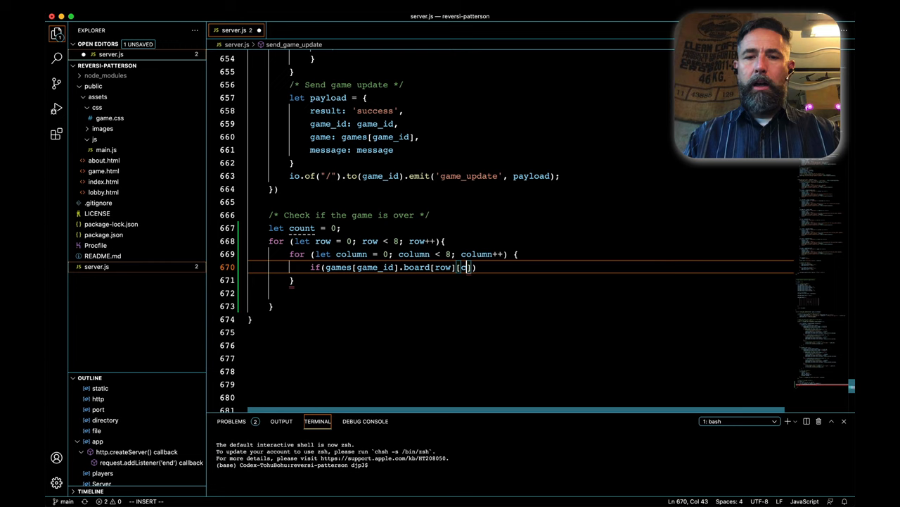
text(column] != ' ')
text(if (count === 64) {)
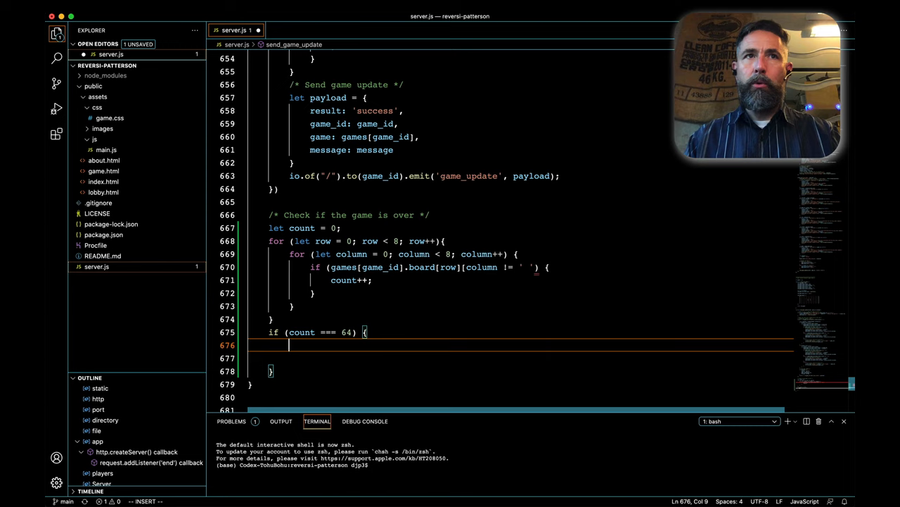
Step: Build a success payload with game_id, game and who_won 'everyone', emitted as 'game_over' to the room
text(let payload = {)
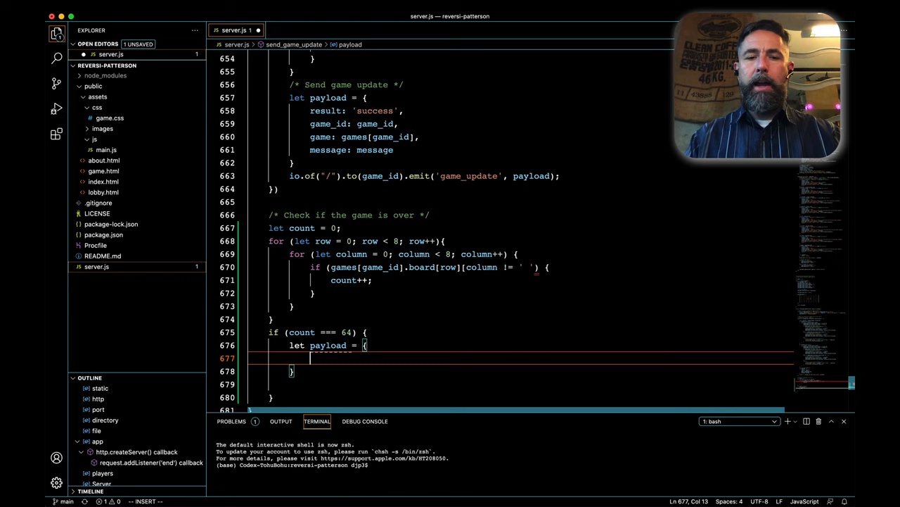
text(result:'success',)
text(game:)
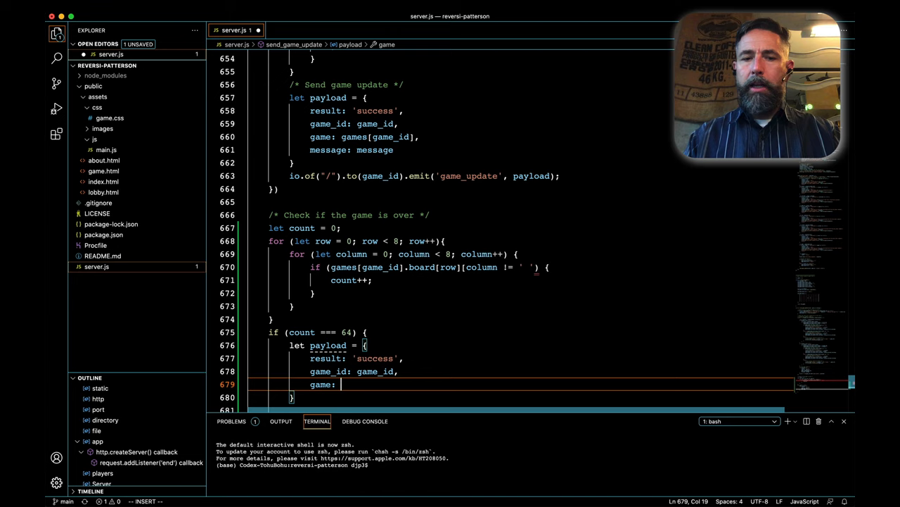
text(games[game_id)
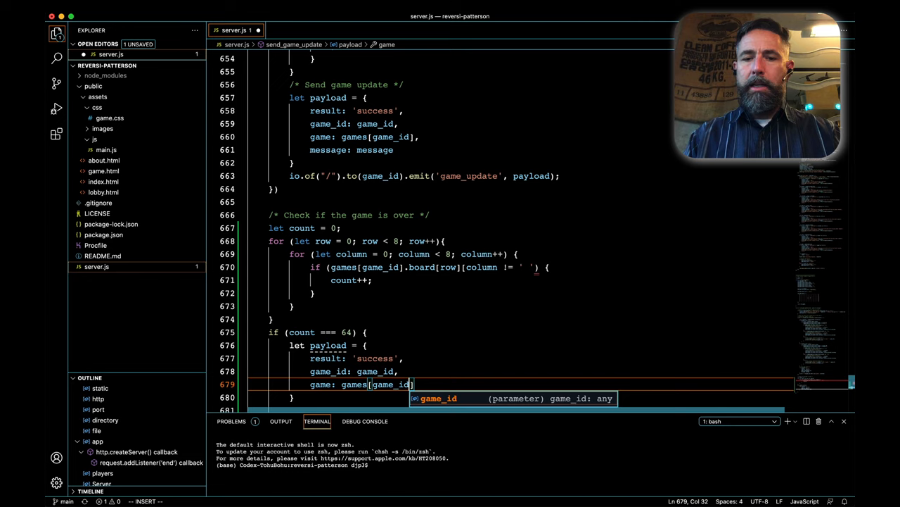
text(who_won: ')
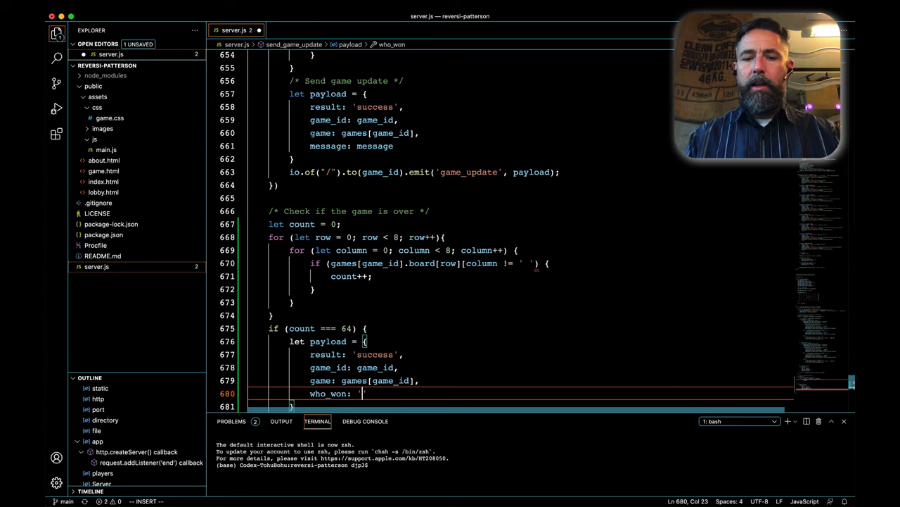
text(everyone)
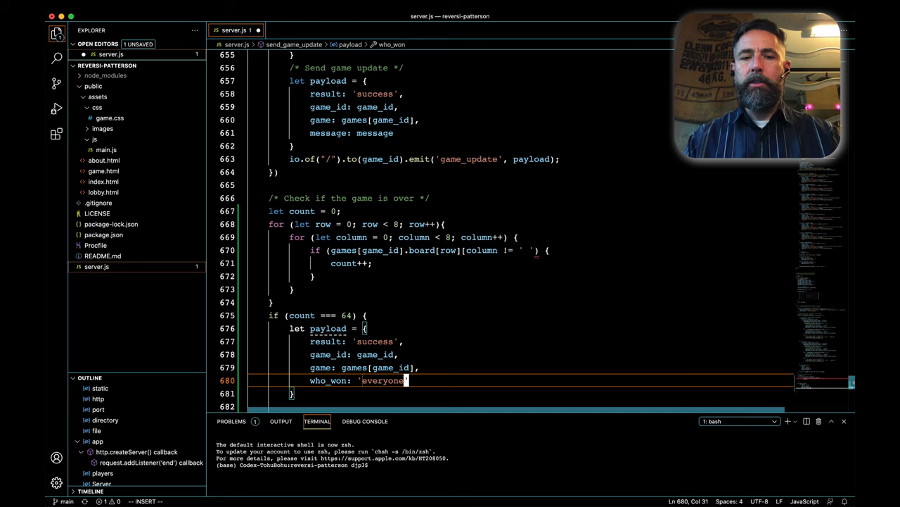
text(io.in(game_id).emit('game_over', payload);)
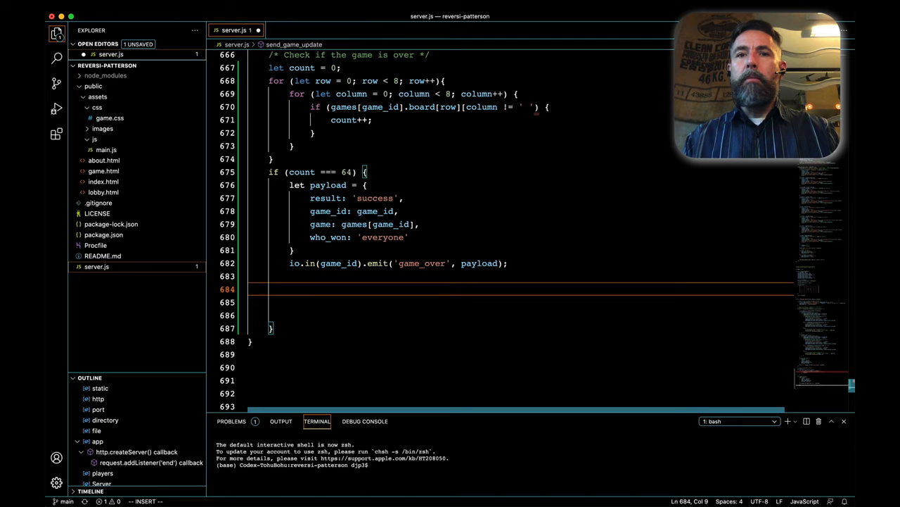
Step: Add the comment /* Delete old games after one hour */ and begin a setTimeout call
text(/* Delete old)
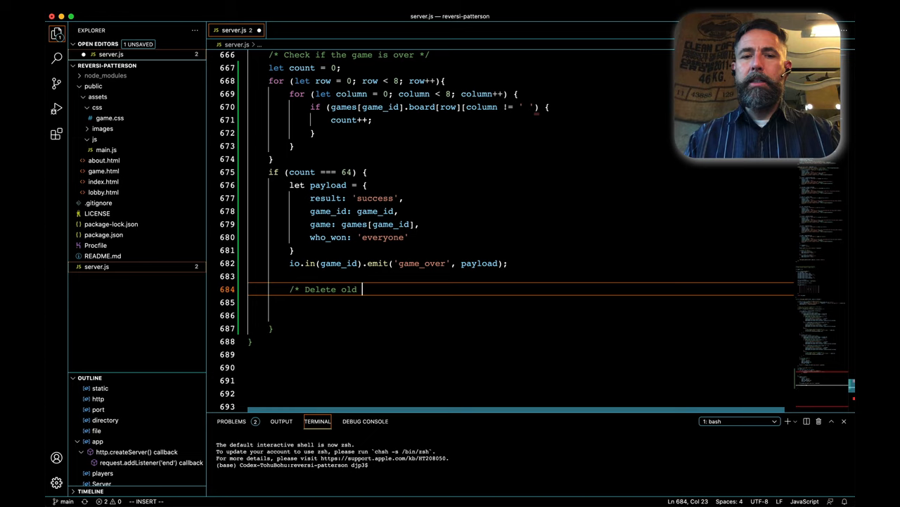
text(games after one hour */)
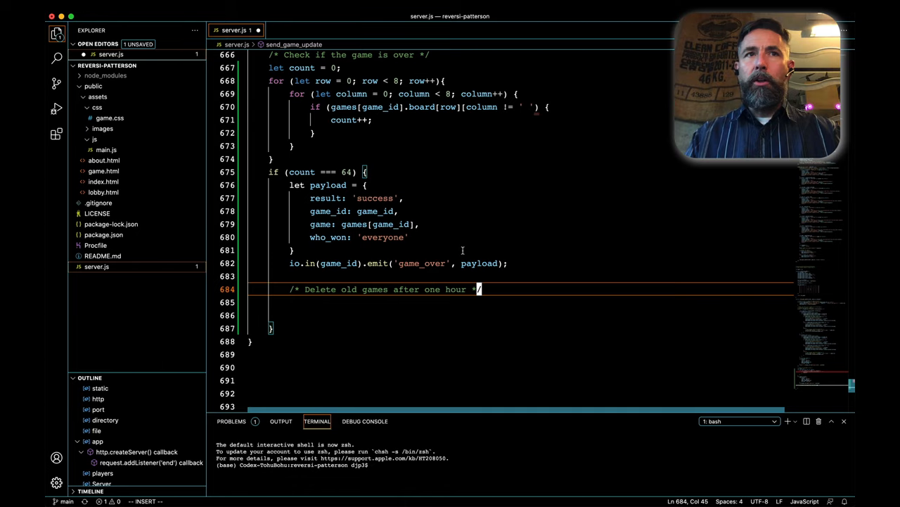
text(ser)
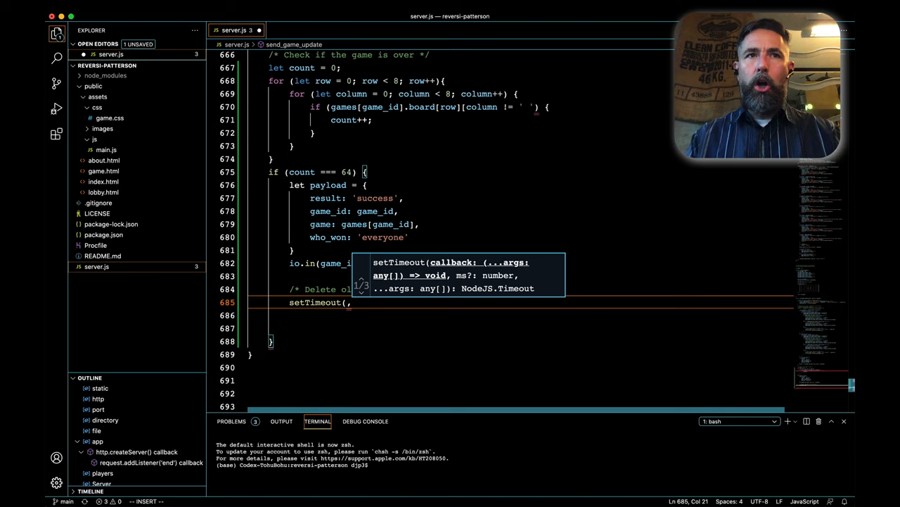
Step: Complete the setTimeout with an IIFE over game_id deleting games[id] after 60*60*1000 ms
text(,60*60*1000))
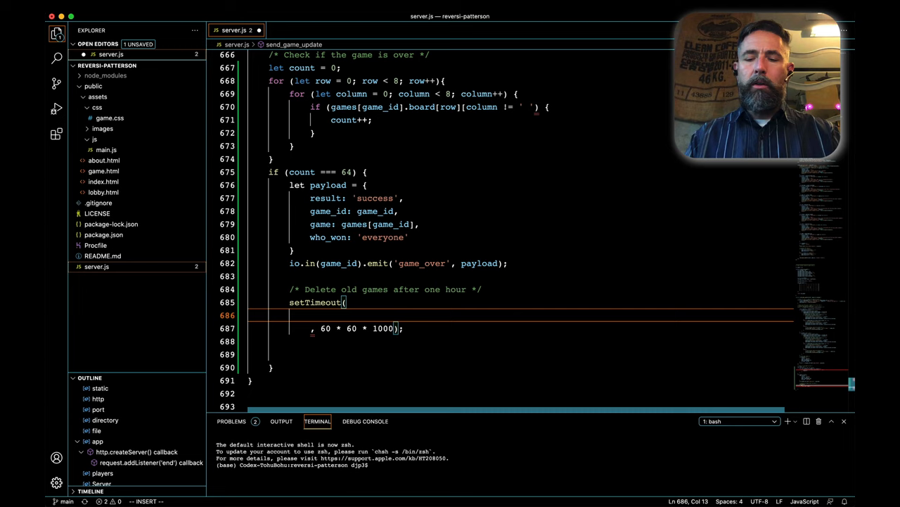
text(((id) => {)
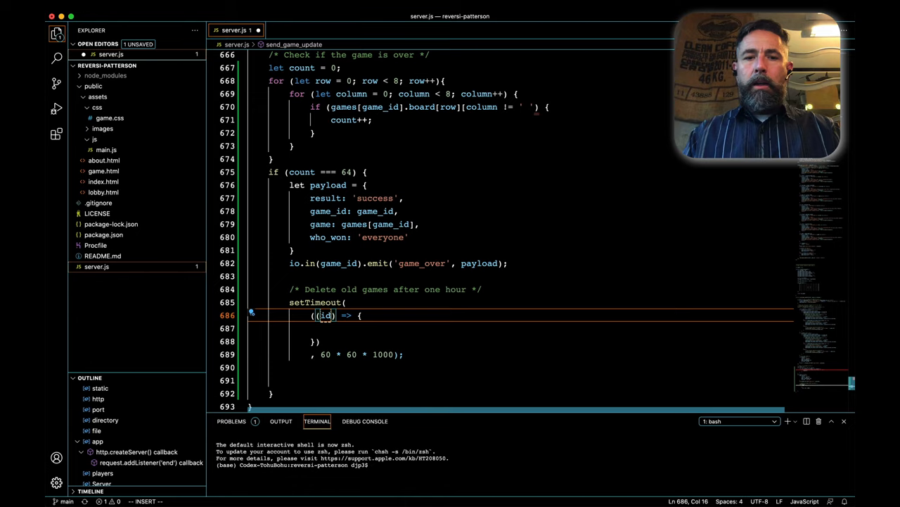
text(})(game_id), 60 * 60 * 1000)
click(520, 328)
text(return (() => {)
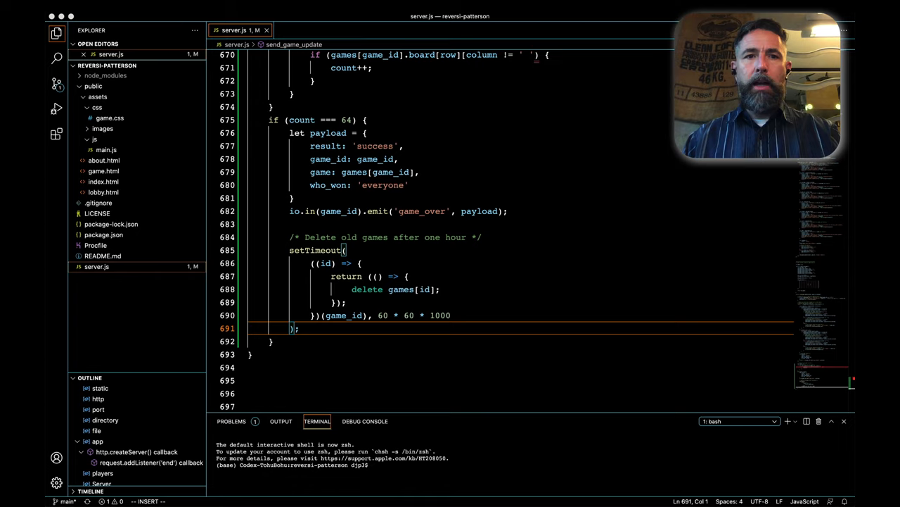
Step: In main.js, add a game_over handler with the comment 'Announce with a button to the lobby'
click(107, 160)
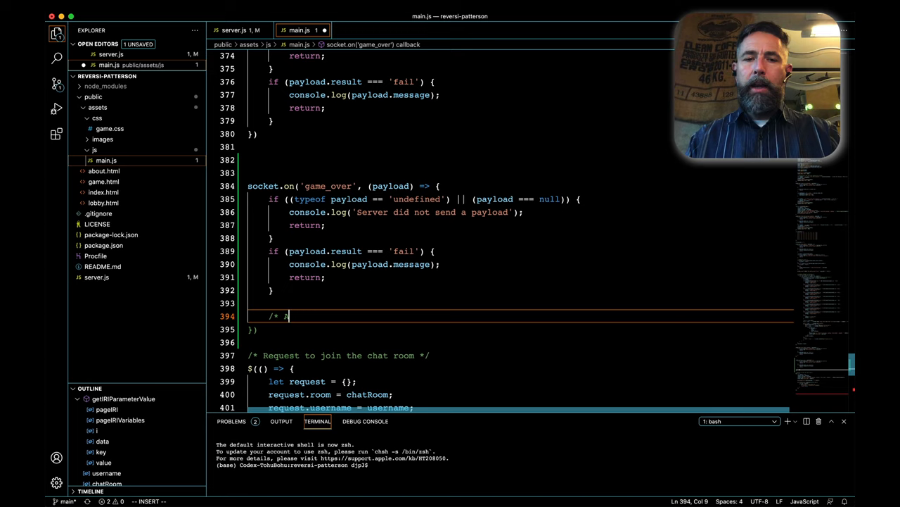
text(Announce with a button to the lobby */)
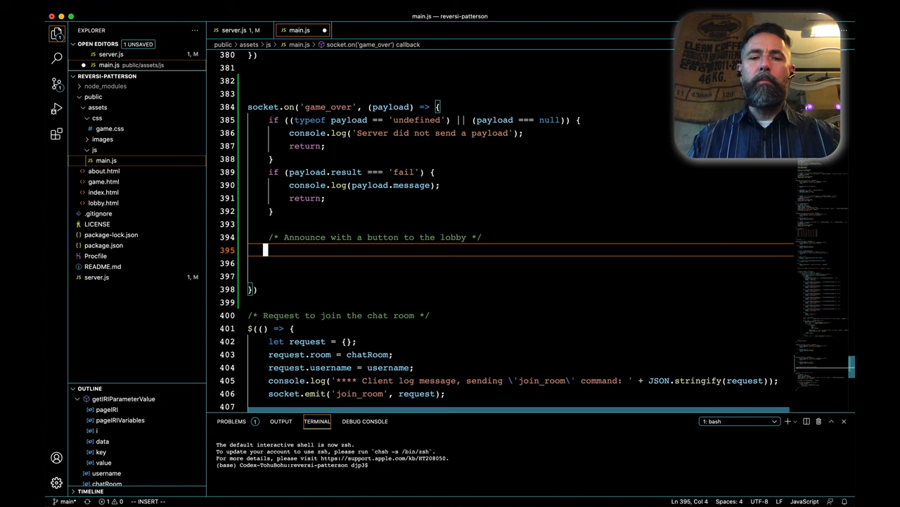
Step: Define nodeA as div#game_over and nodeB as an h1 'Game Over' heading
text(let nodeA = $("<div id='game_ove)
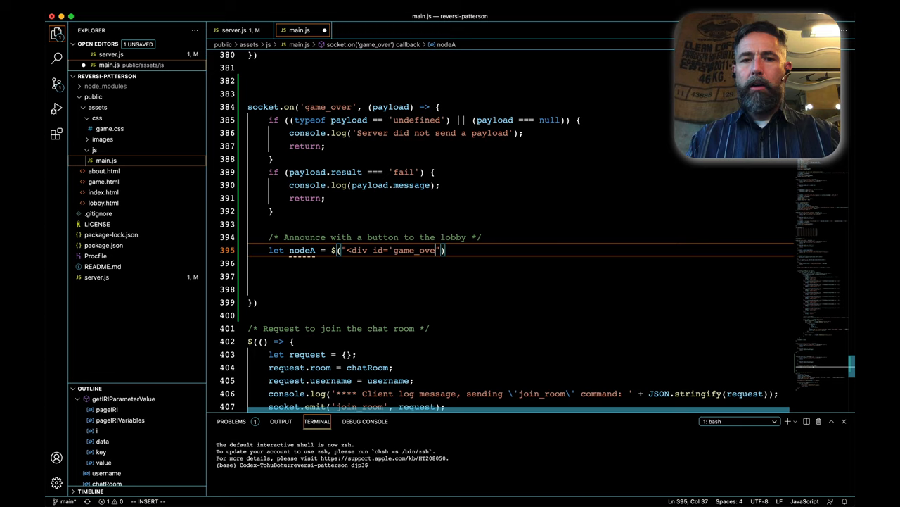
text('></div>)
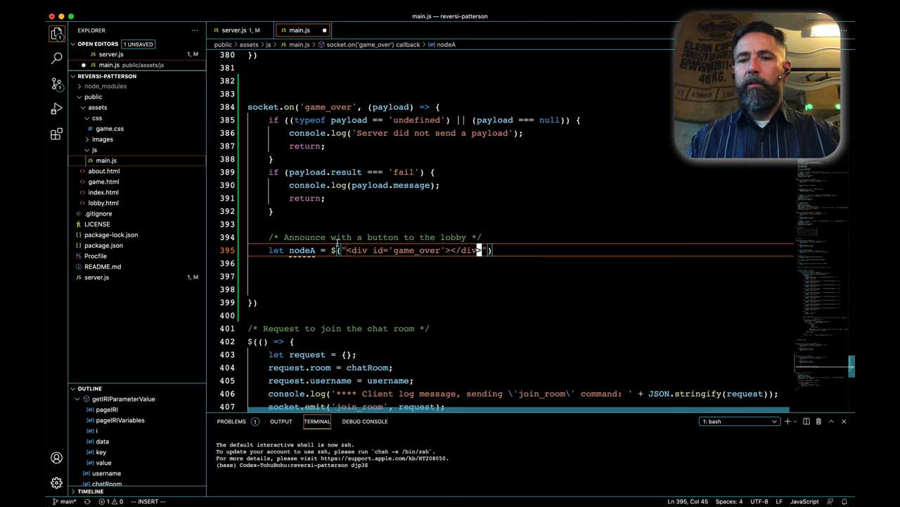
text(let nodeB = $()
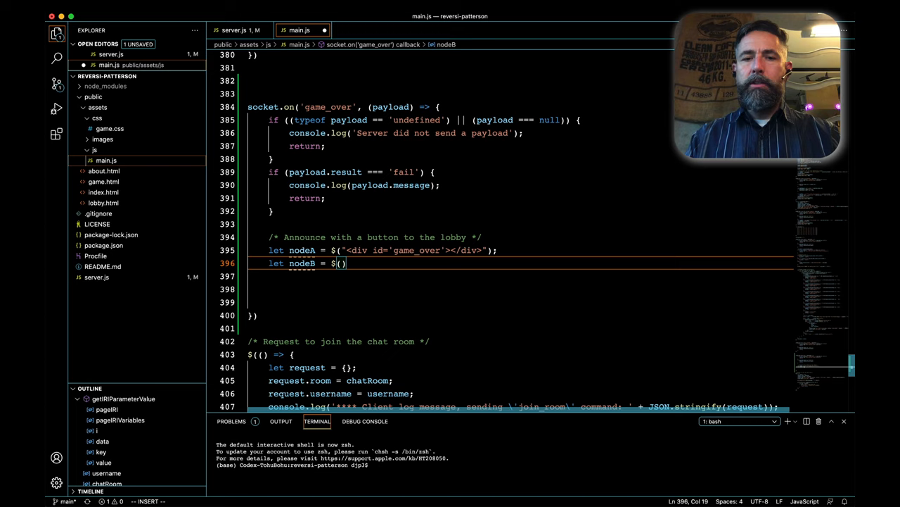
text("<h1>Game Over</h1>")
click(521, 276)
text(let nodeC = $()
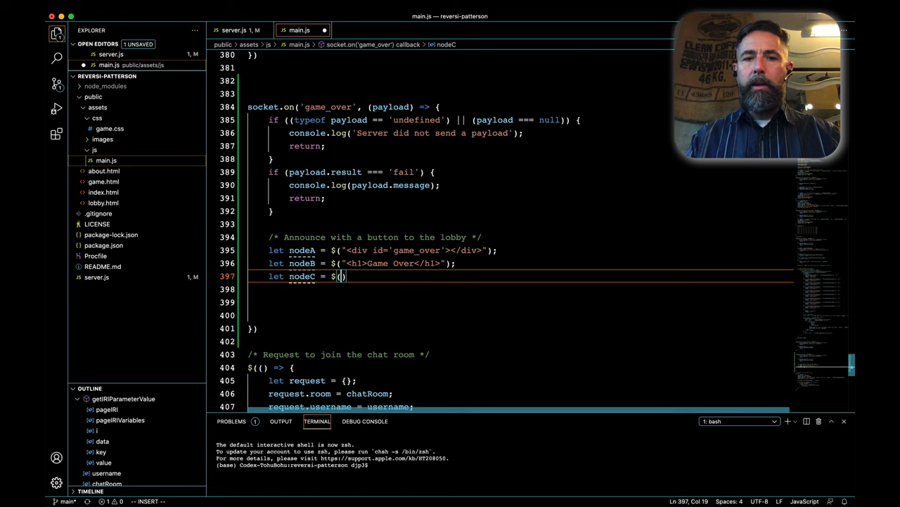
Step: Define nodeC as an h2 announcing payload.who_won + ' won!'
text("<h2>"+payloa)
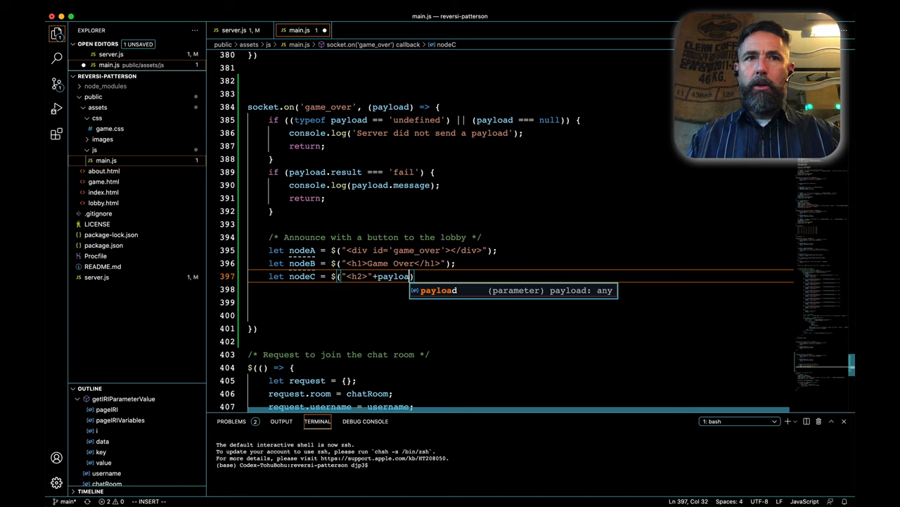
text(.who_won+"")
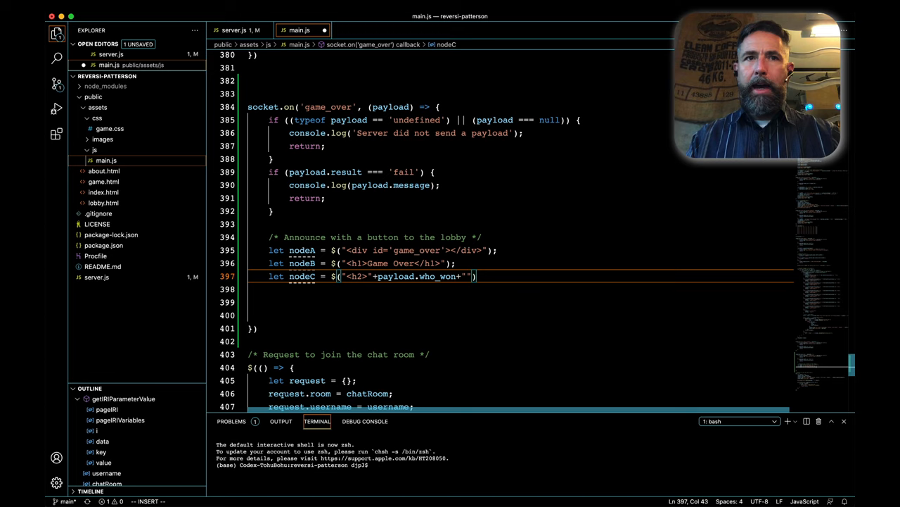
text(won!</h2>)
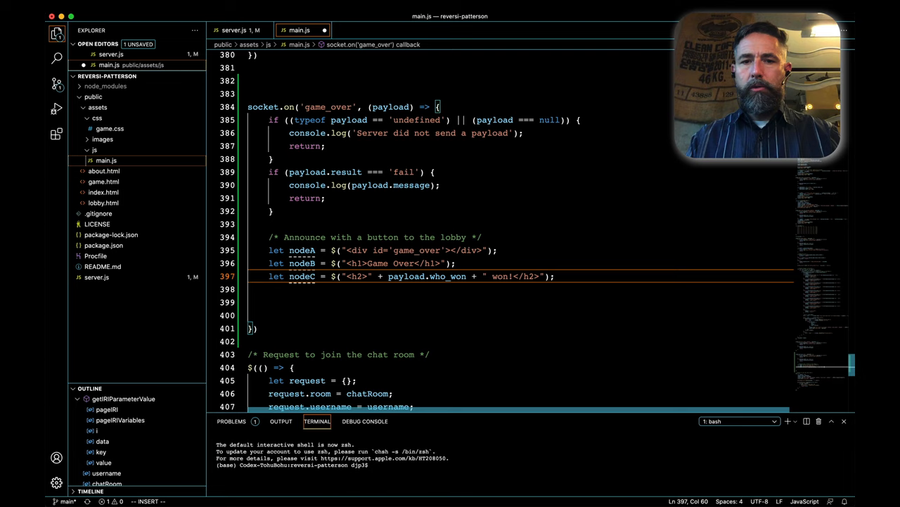
Step: Start nodeD as a link to lobby.html?username= carrying the username
text(let nodeD = $("<a href")
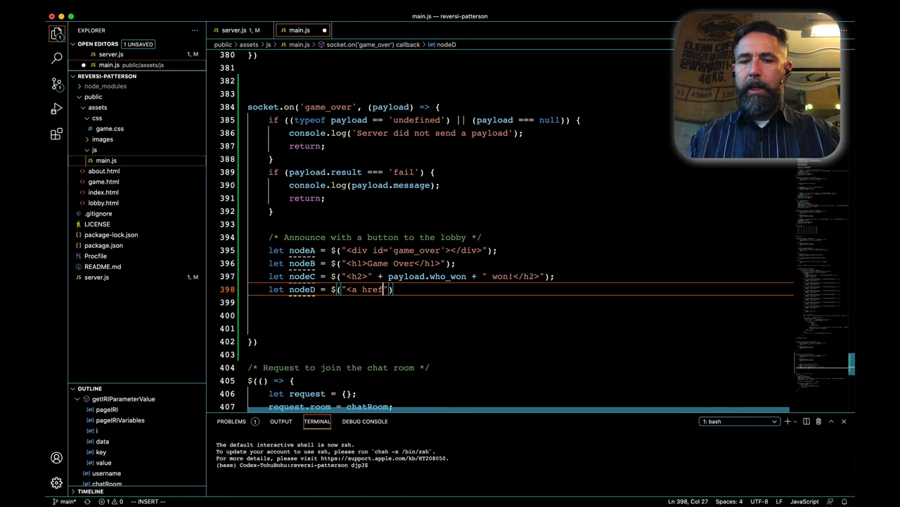
text(lobby.html?username=)
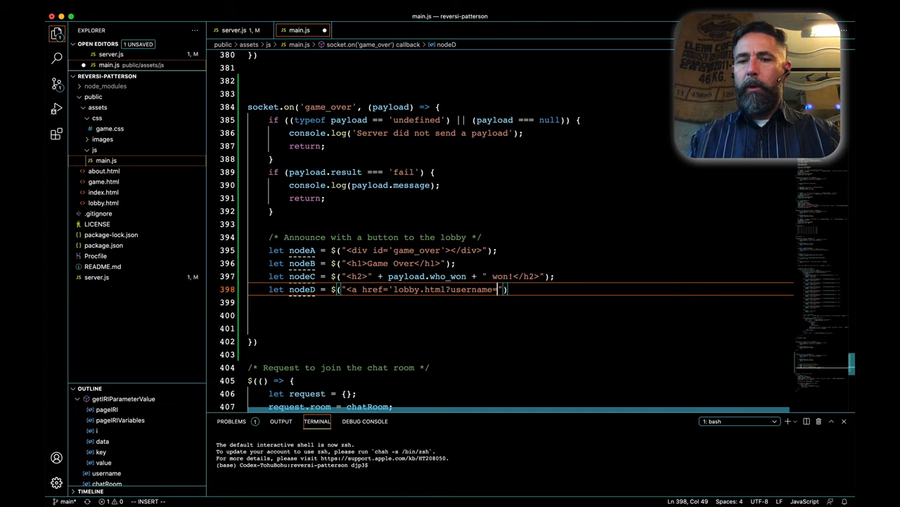
text(+username+"' ")
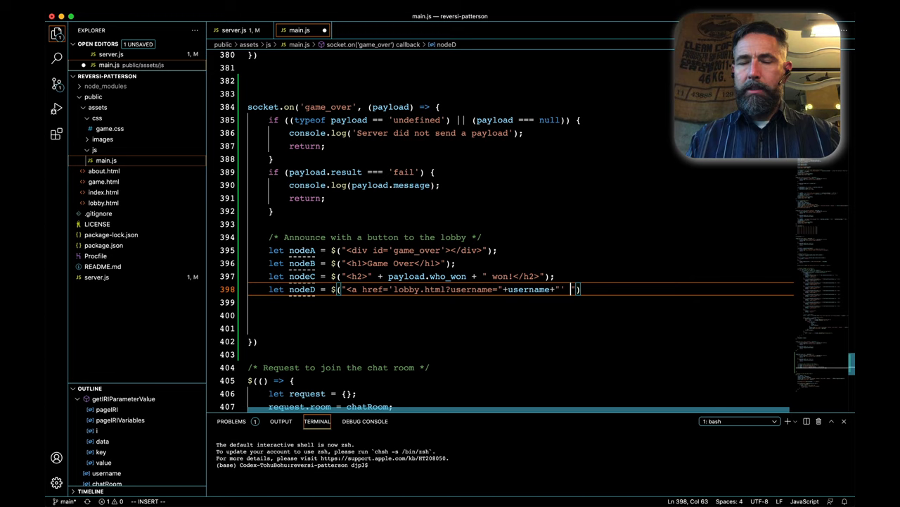
Step: Give the nodeD anchor class 'btn btn-lg btn-success' and role 'button', finishing the tag
text(class='btn btn-lg btn-success')
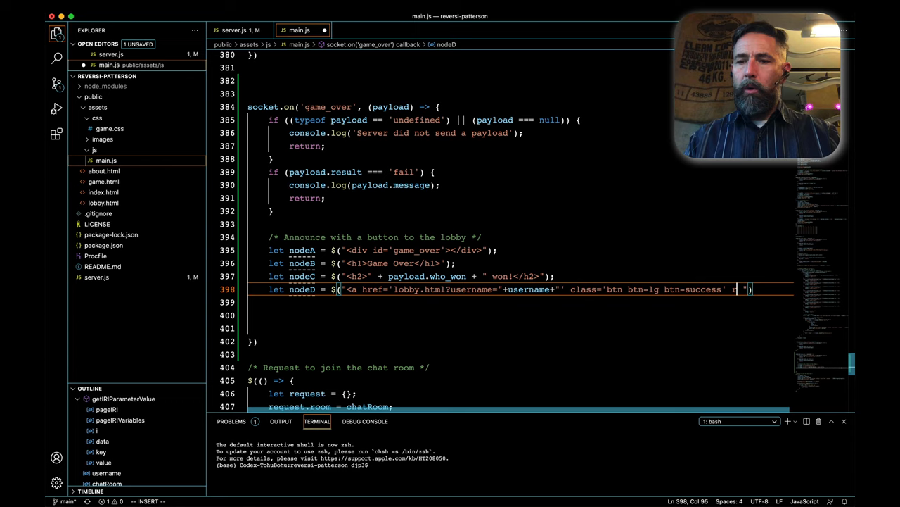
text(role='button')
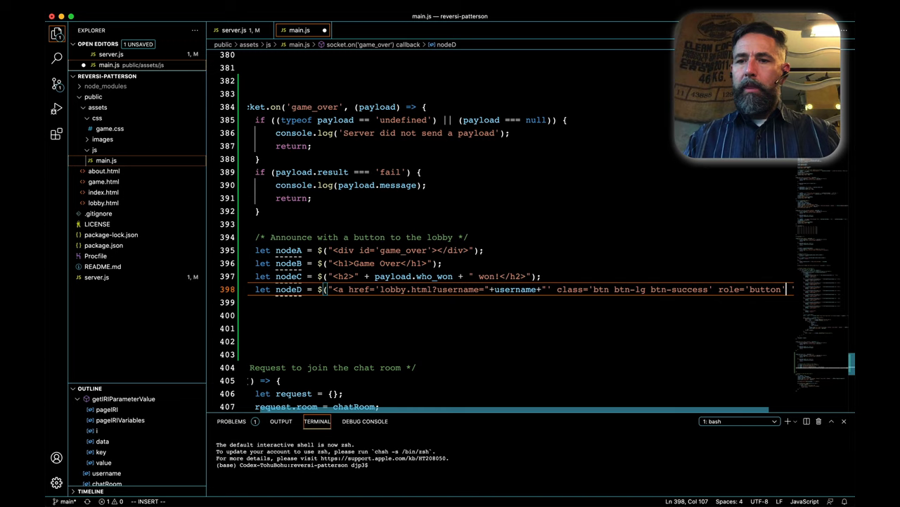
text(Return)
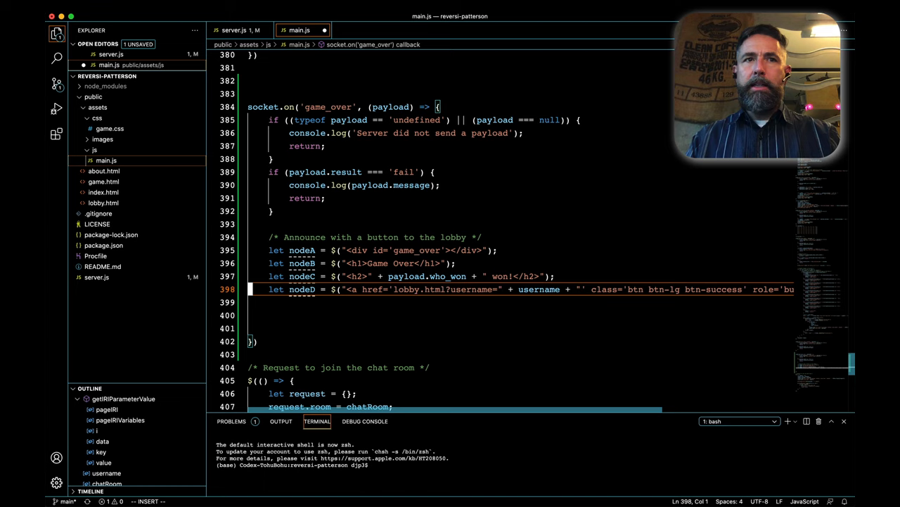
Step: Append nodeB, nodeC and nodeD into nodeA, hide it, and begin $('#game_over')
text(nodeA.append(nodeB);)
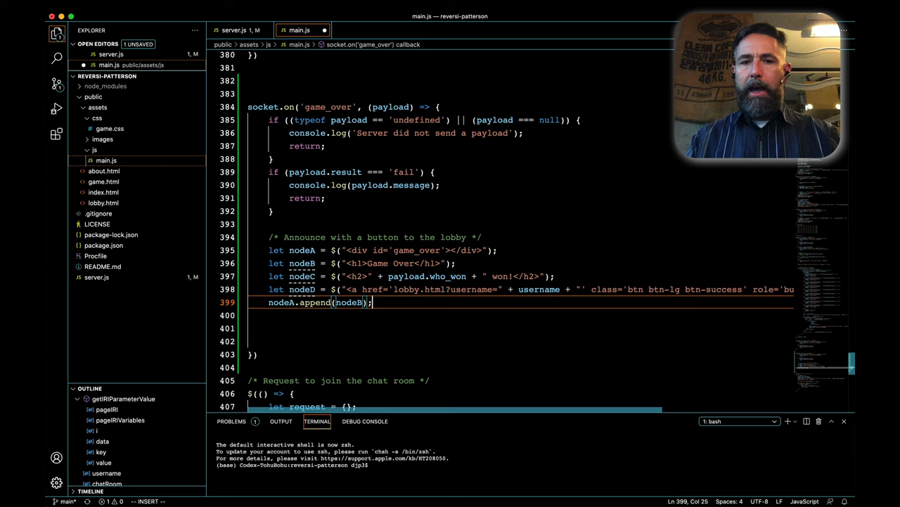
text(nodeA.append(nodeC);)
text($()
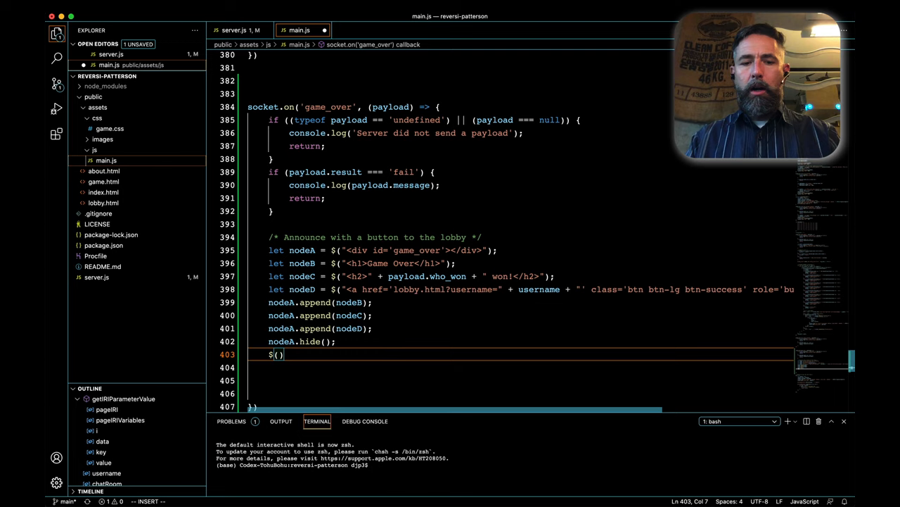
text('#game_over')
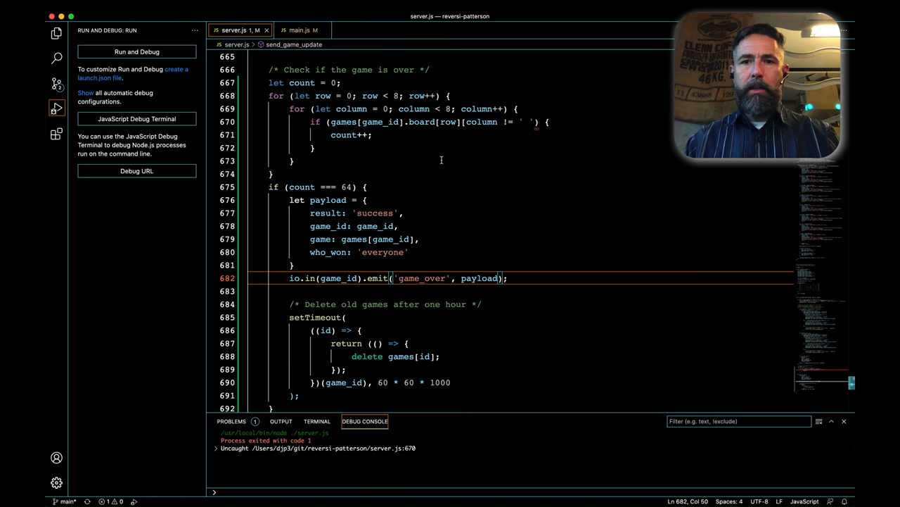
Step: Switch to the browser showing the Reversi site loaded at localhost:8080
click(500, 121)
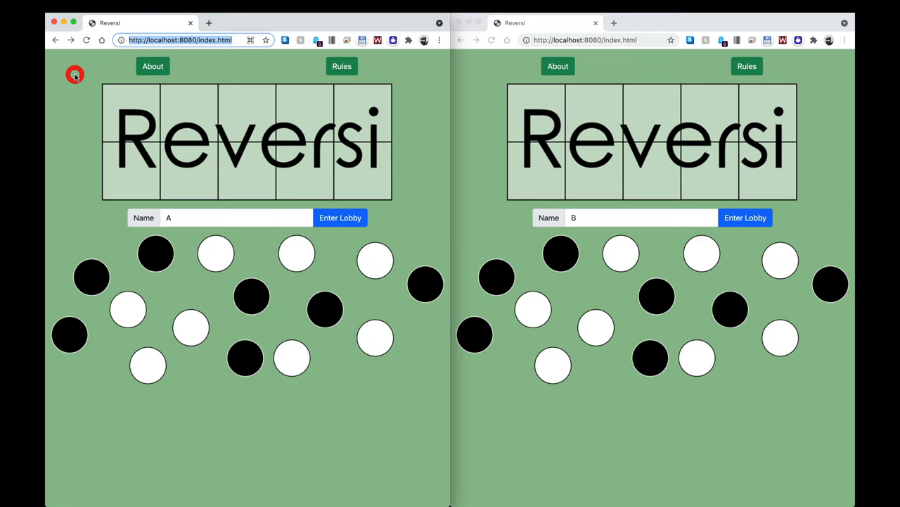
Step: Enter the lobby and place a white token on the game board
click(340, 217)
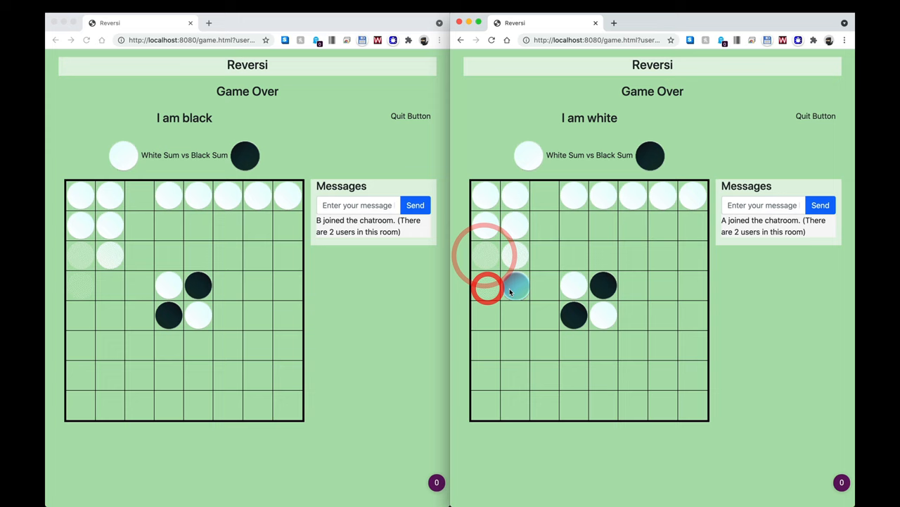
click(485, 289)
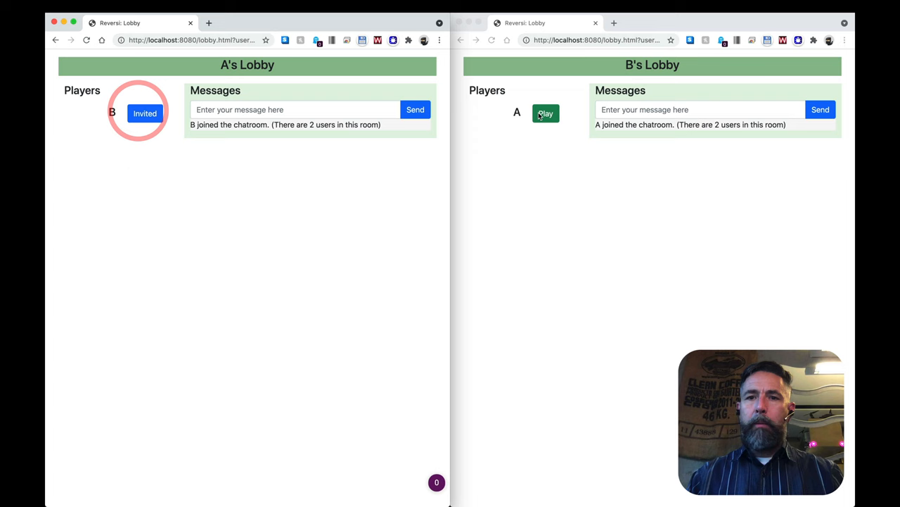
Step: Accept A's invitation so B joins the game
click(546, 113)
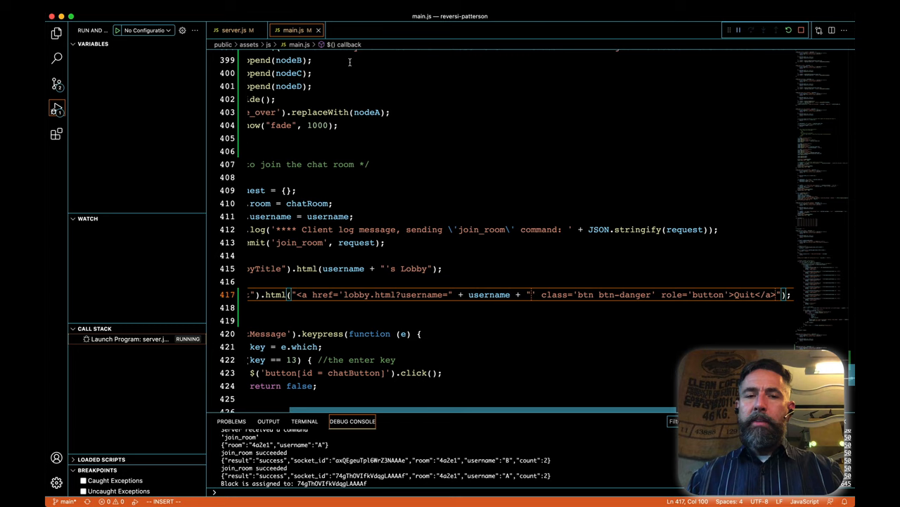
scroll(up, 3)
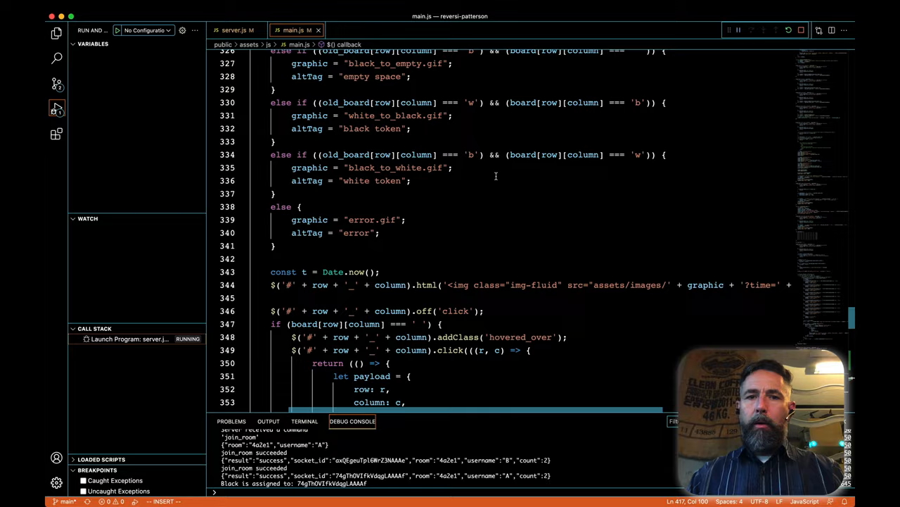
scroll(up, 3)
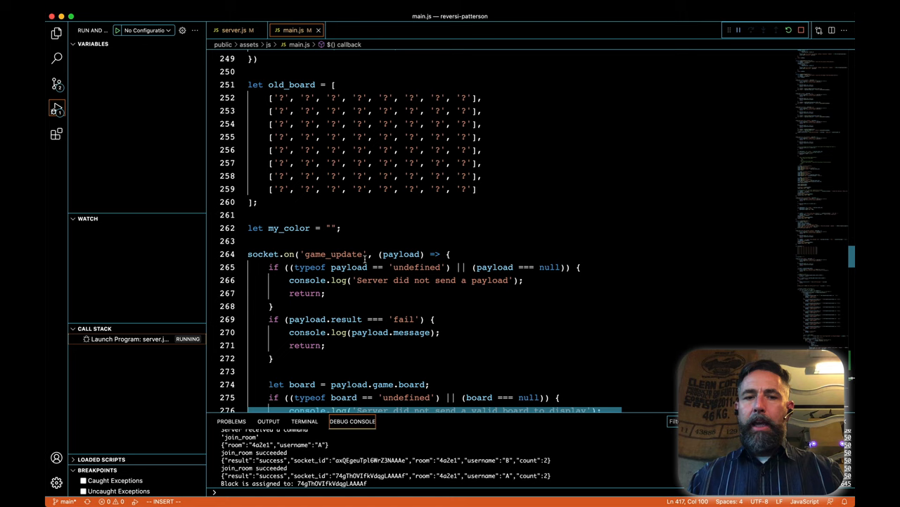
scroll(down, 3)
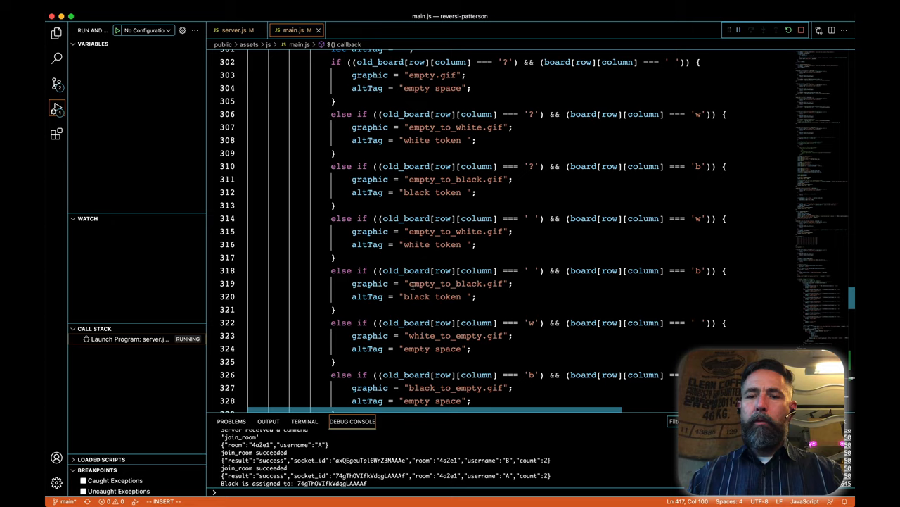
scroll(down, 3)
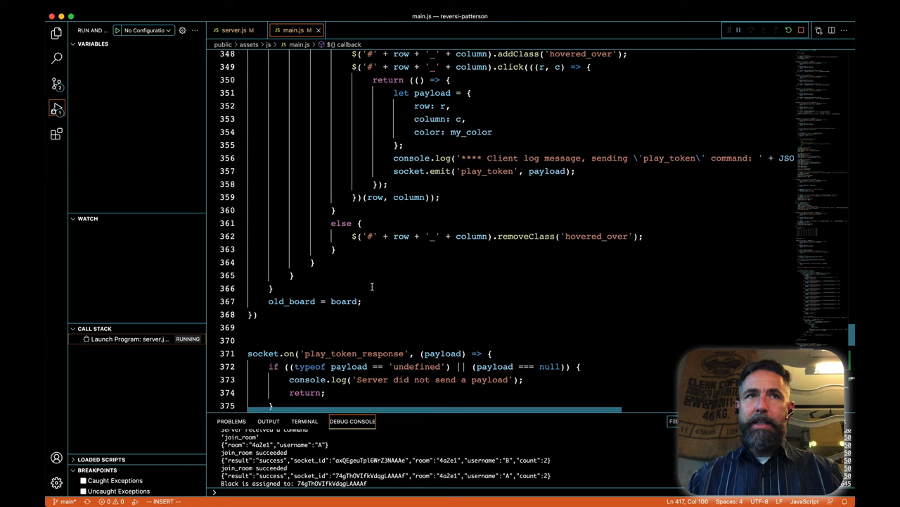
scroll(up, 3)
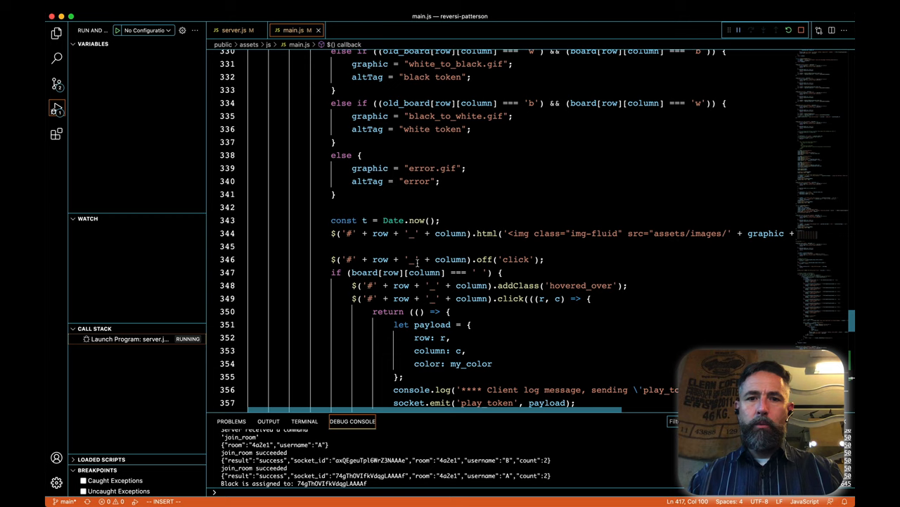
scroll(up, 3)
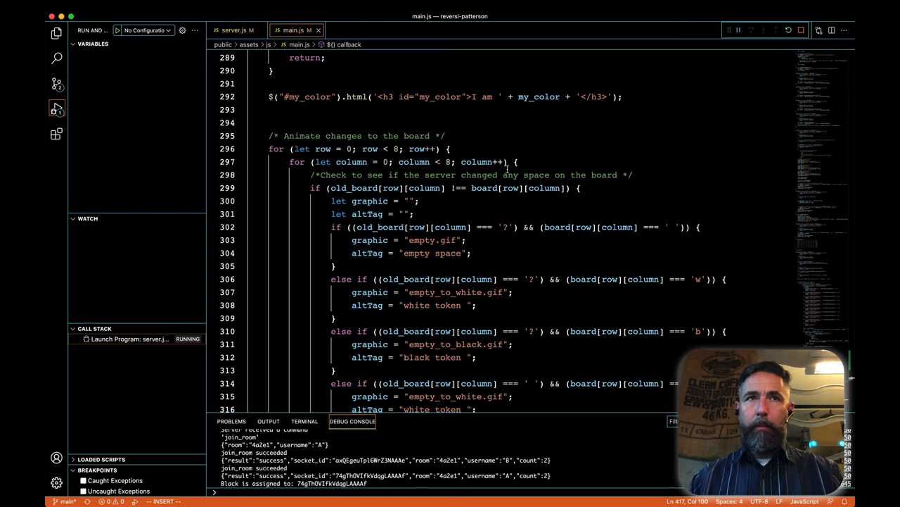
Step: Declare whitesum and blacksum and count 'w' and 'b' squares inside the board loop
text(let whitesum = 0;)
text(if)
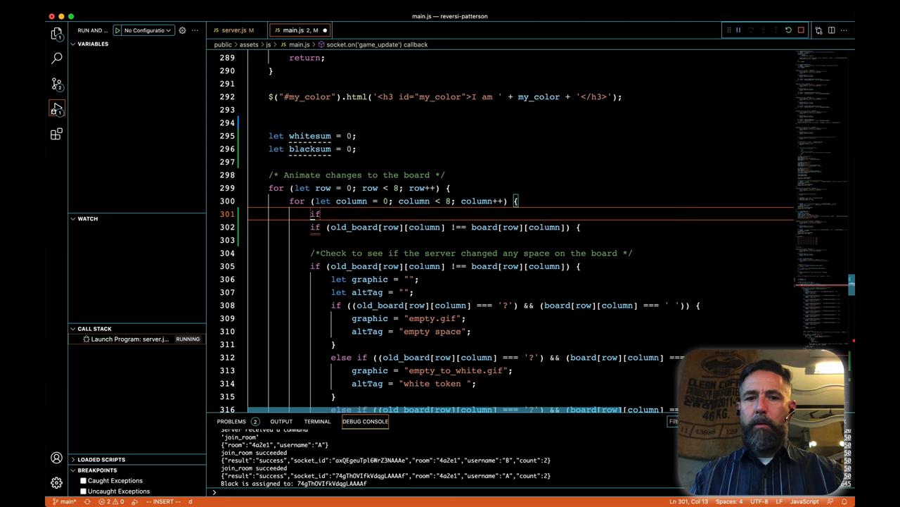
text((board[row][column] === ' ') {)
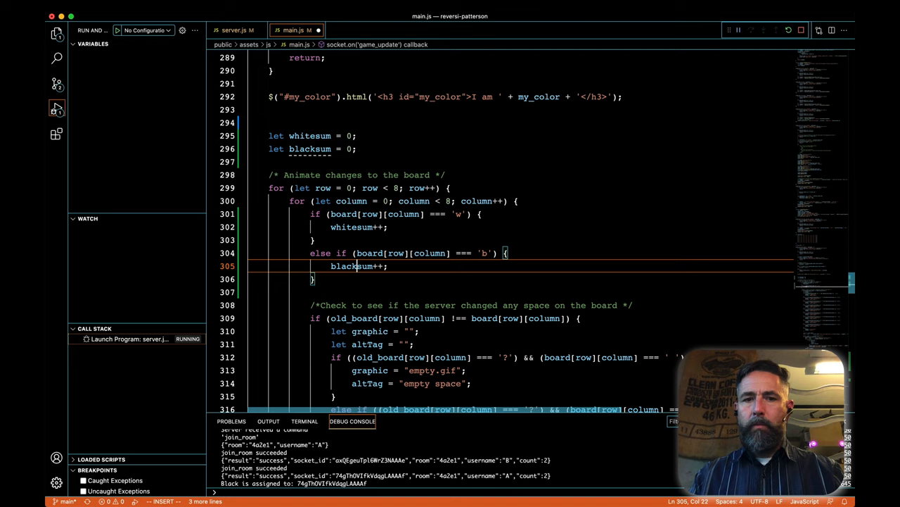
scroll(down, 3)
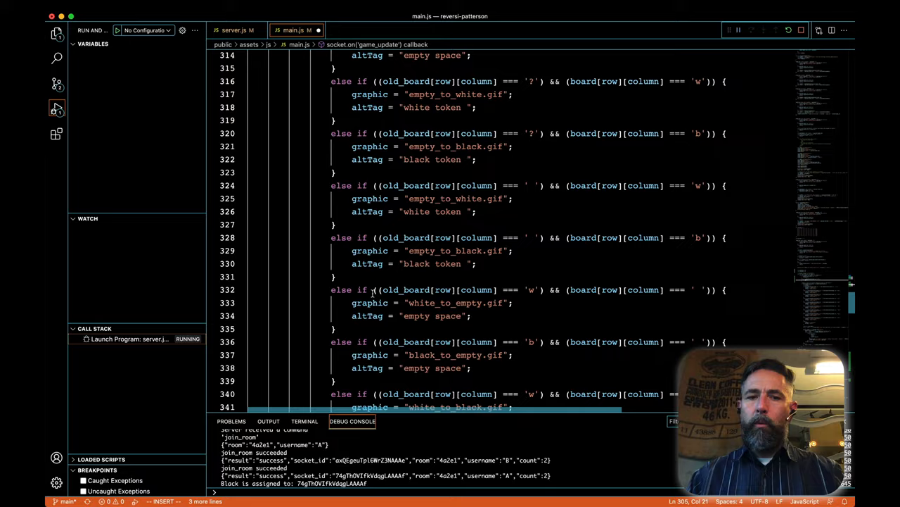
Step: Write $("#whitesum").html(whitesum); after the loop to display the white total
scroll(down, 3)
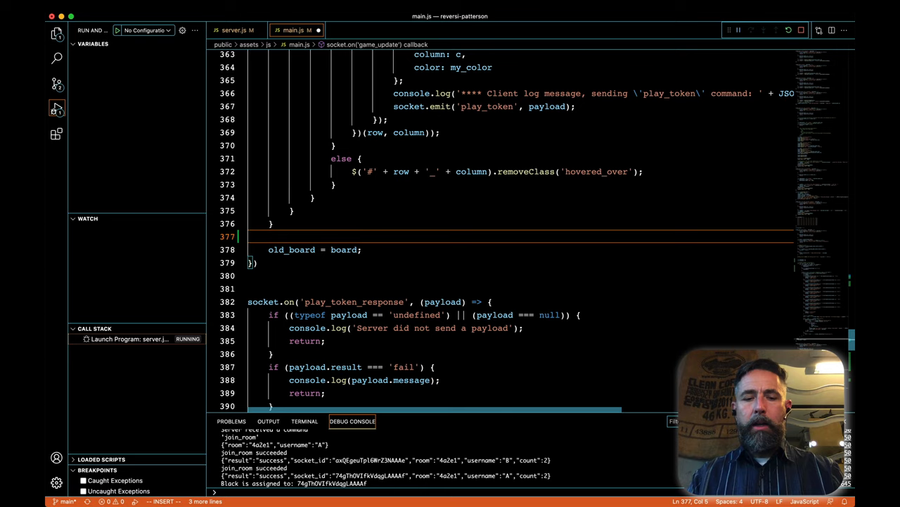
text($("#whi")
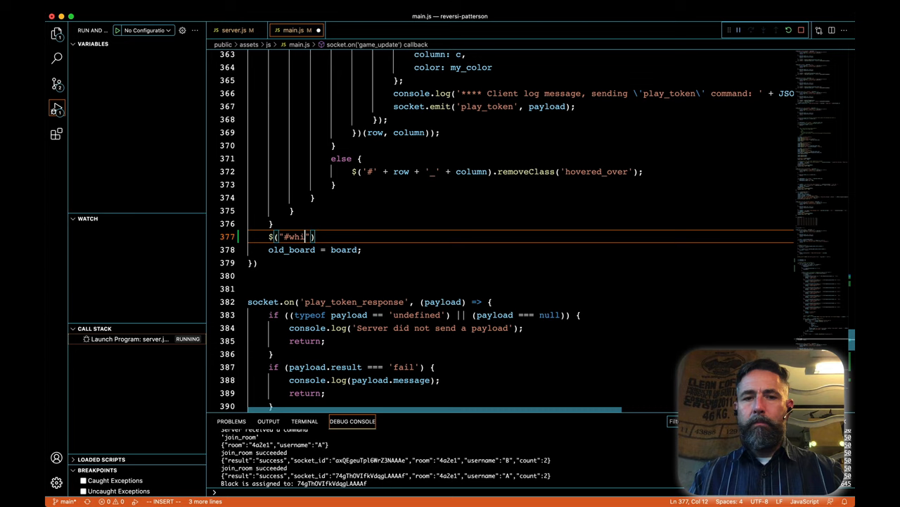
text(tesum").html(whi)
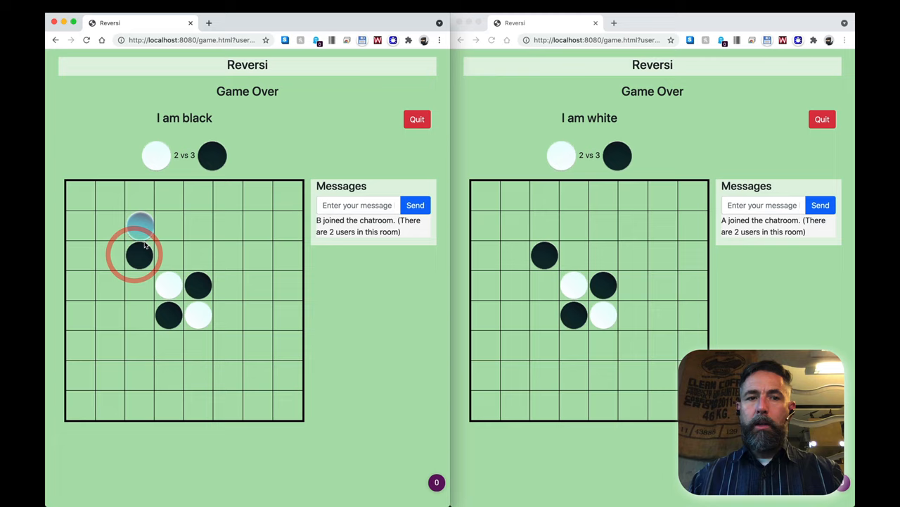
Step: Place a black token and watch the '2 vs 3' score update
click(196, 345)
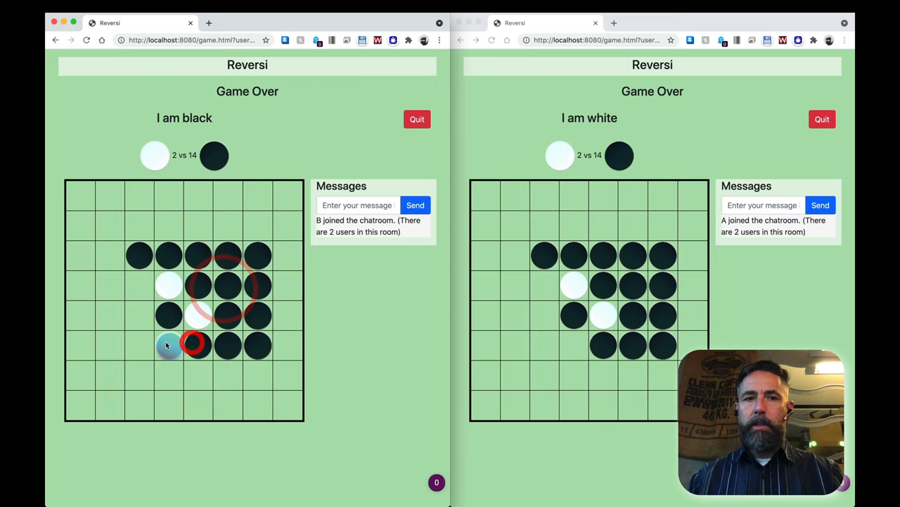